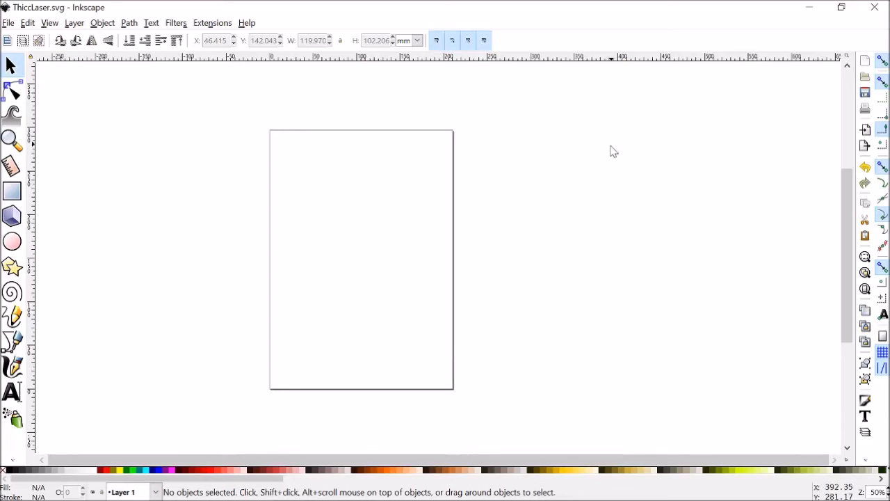
Draw a grey-filled rectangle with a black outline using the Rectangle tool.
{"action": "left_click", "coordinate": [11, 191]}
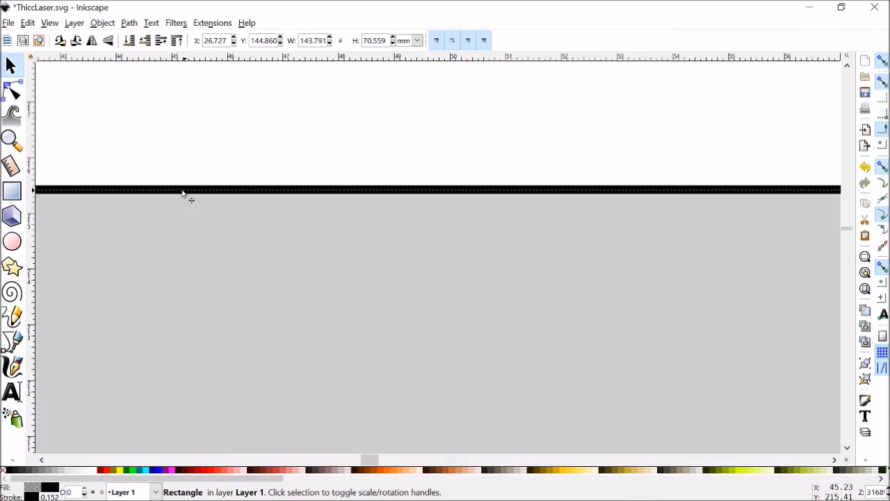
{"action": "mouse_move", "coordinate": [216, 188]}
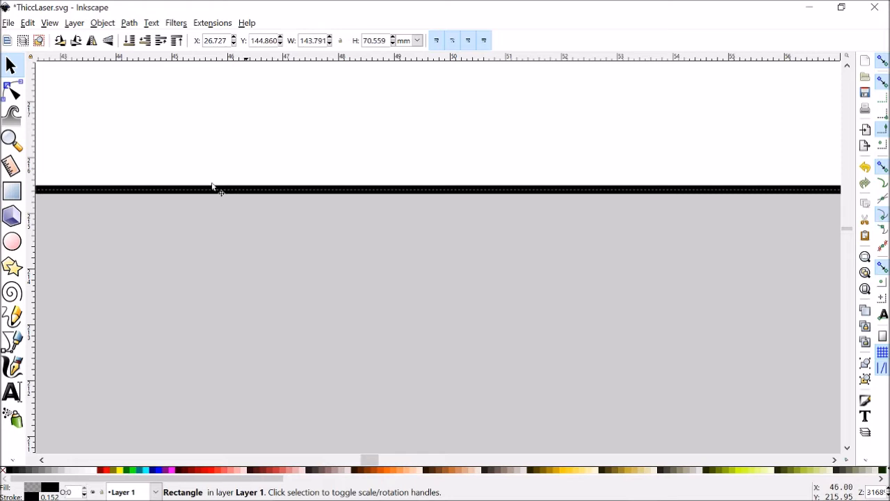
{"action": "mouse_move", "coordinate": [342, 196]}
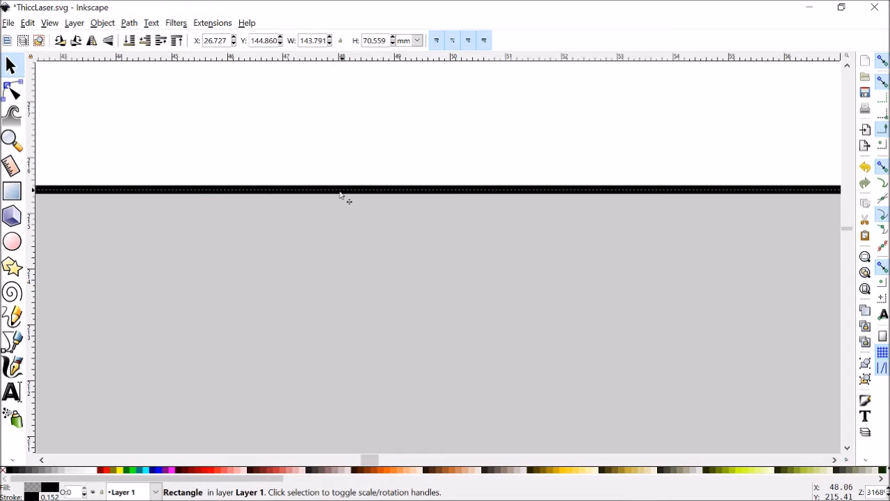
{"action": "mouse_move", "coordinate": [278, 200]}
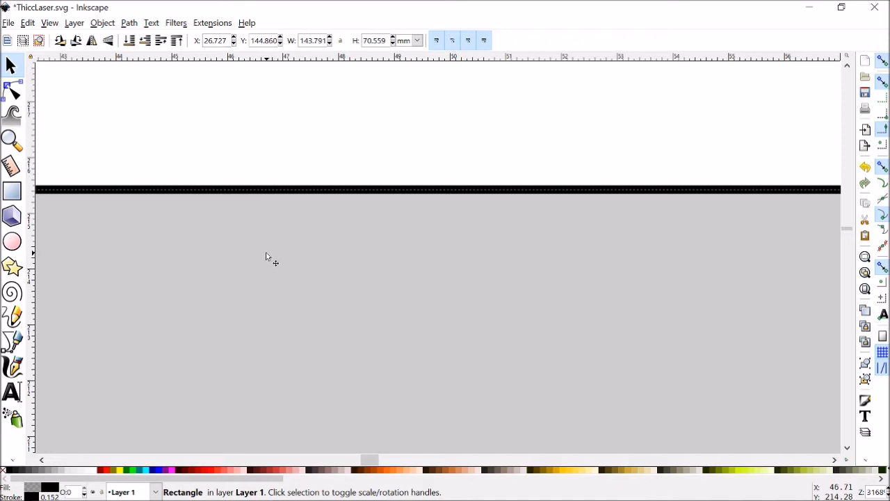
{"action": "mouse_move", "coordinate": [195, 190]}
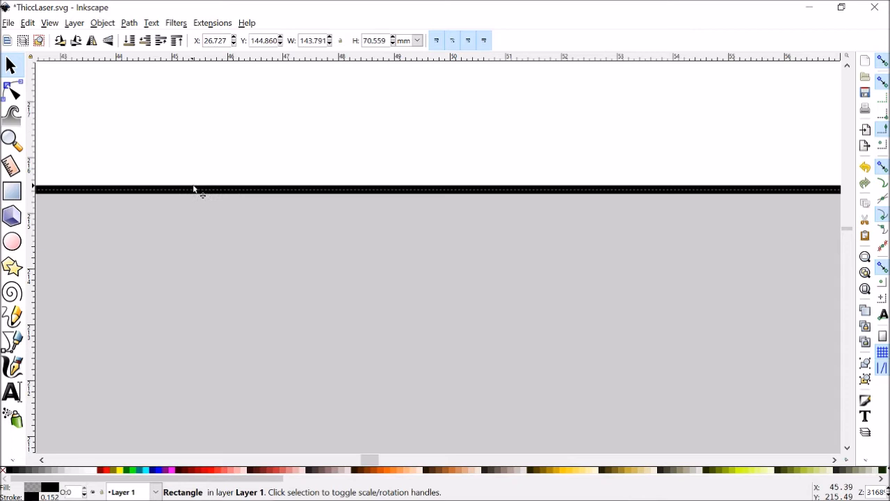
{"action": "mouse_move", "coordinate": [254, 174]}
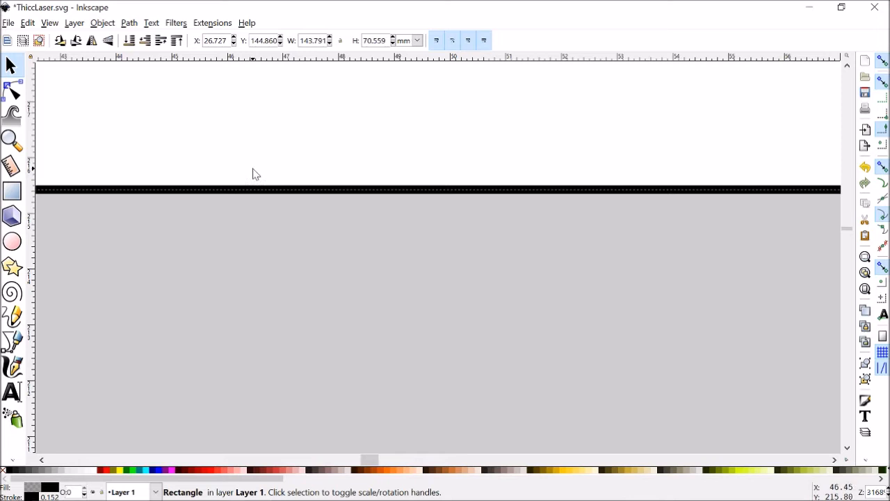
{"action": "mouse_move", "coordinate": [327, 202]}
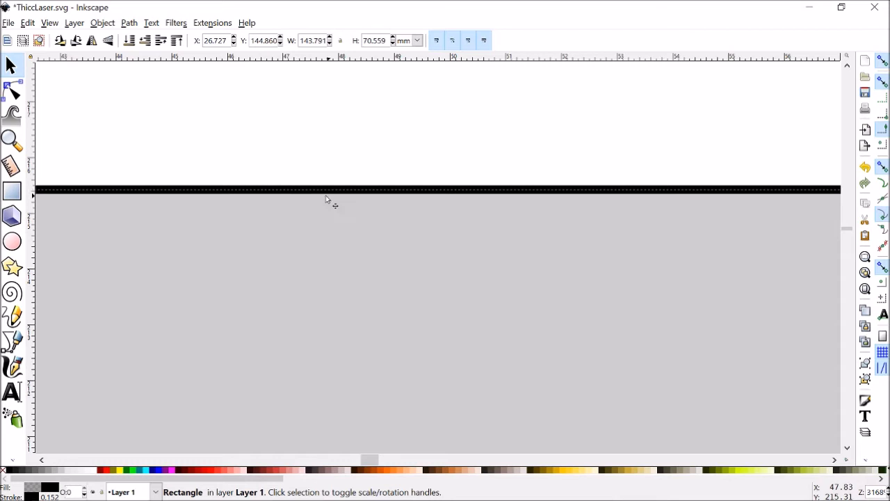
{"action": "mouse_move", "coordinate": [270, 198]}
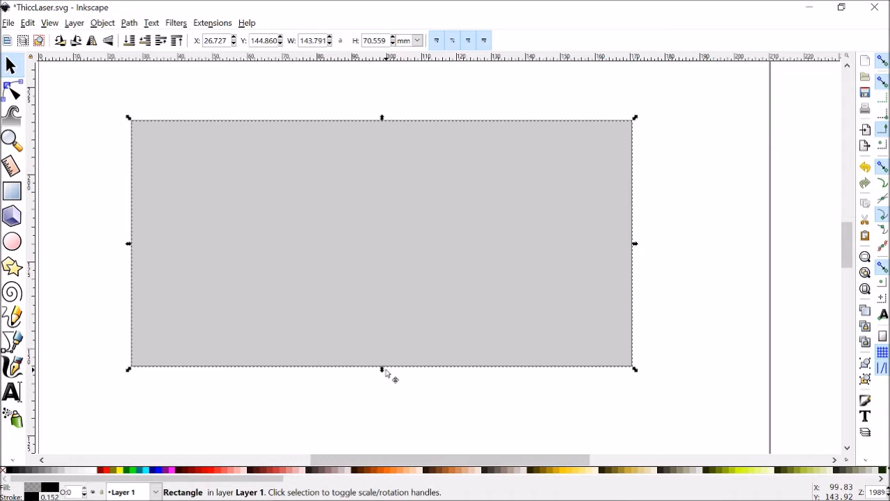
Shrink the rectangle's height to about 26 mm by dragging its bottom handle.
{"action": "left_click_drag", "start_coordinate": [381, 368], "coordinate": [381, 214]}
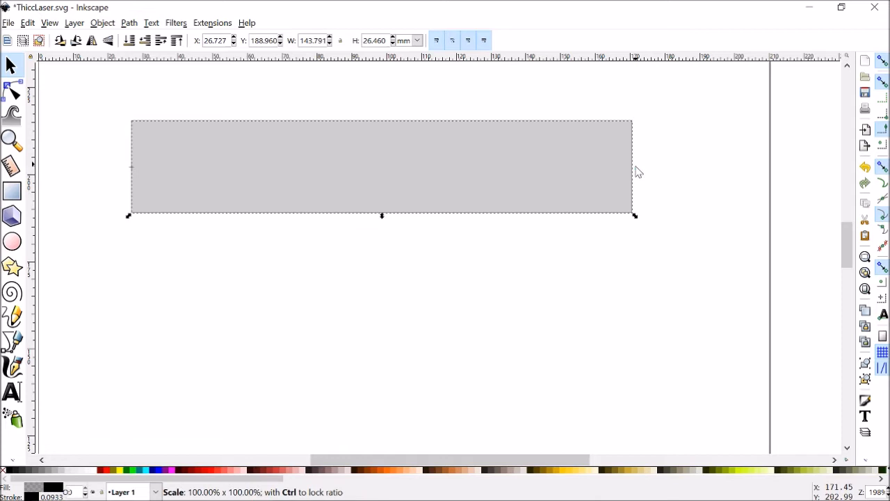
{"action": "left_click", "coordinate": [102, 23]}
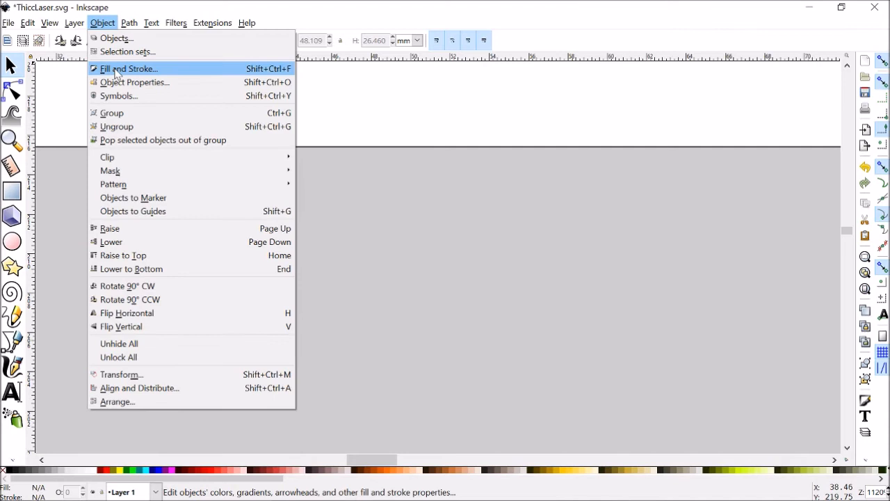
Set the stroke width to 0.006 in via Fill and Stroke's Stroke style tab.
{"action": "left_click", "coordinate": [128, 69]}
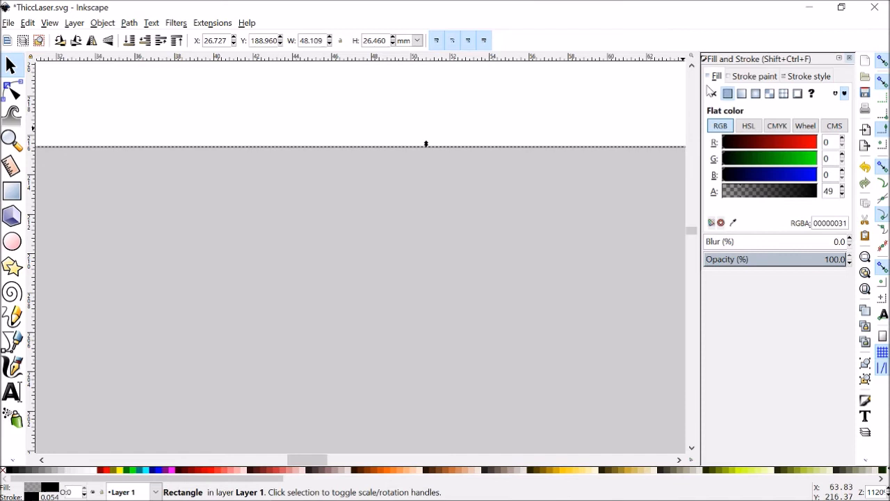
{"action": "left_click", "coordinate": [808, 76]}
{"action": "type", "text": "0.006"}
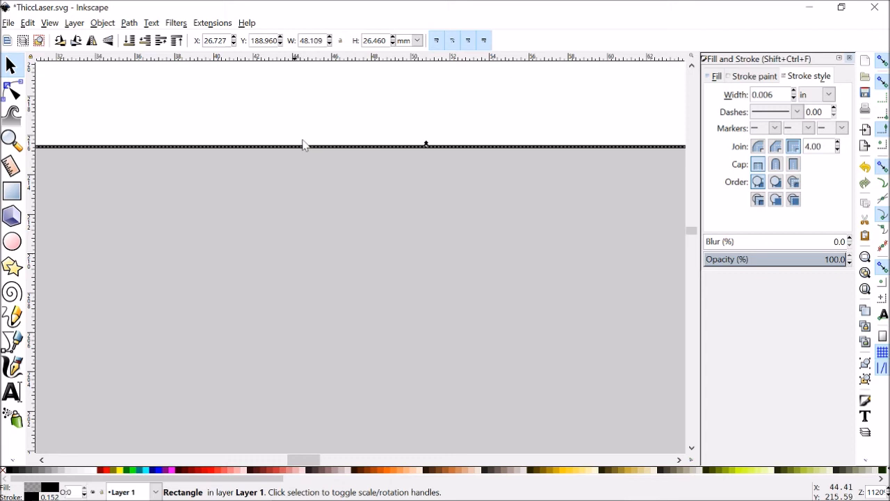
{"action": "left_click", "coordinate": [129, 23]}
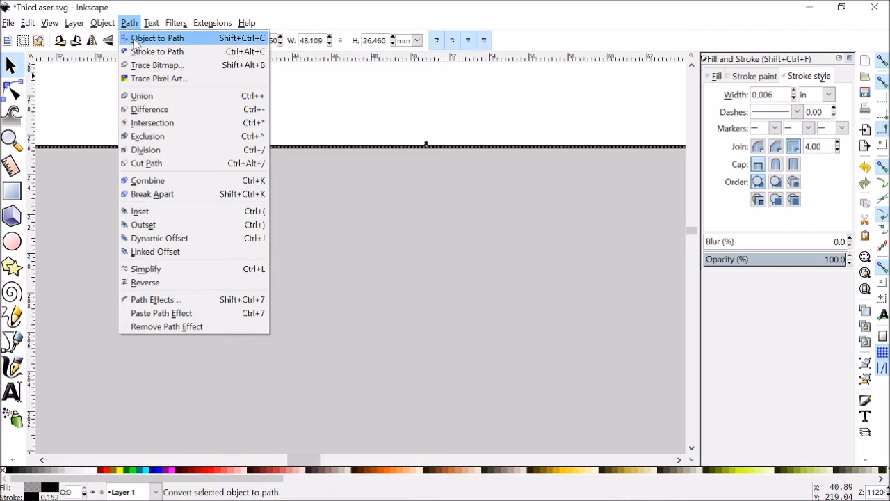
Apply Stroke to Path, check the resulting nodes, and reselect the outline path.
{"action": "left_click", "coordinate": [158, 37]}
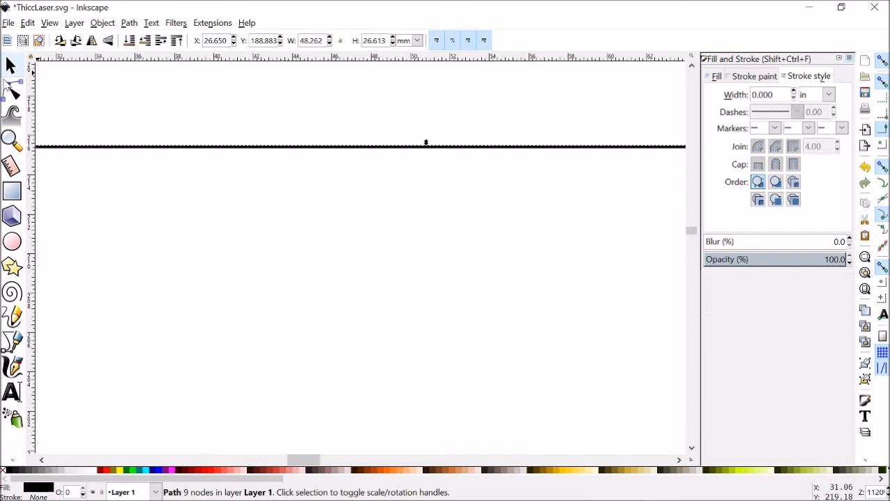
{"action": "left_click", "coordinate": [11, 91]}
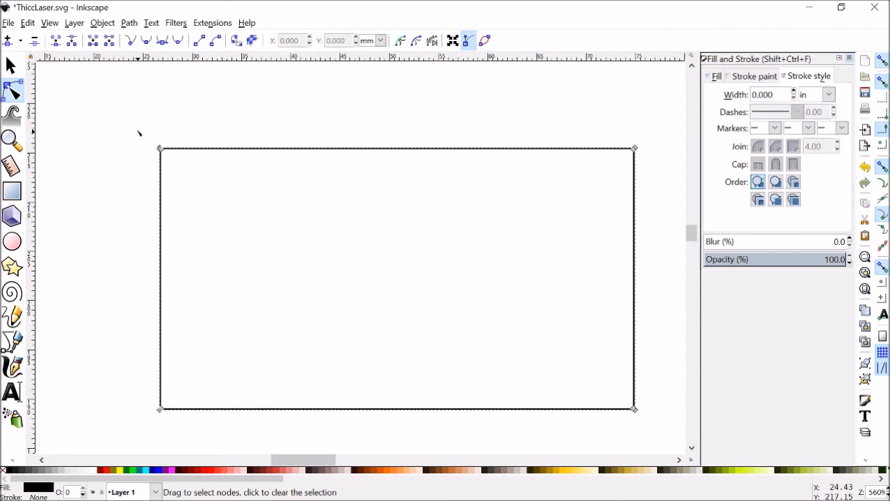
{"action": "left_click", "coordinate": [12, 64]}
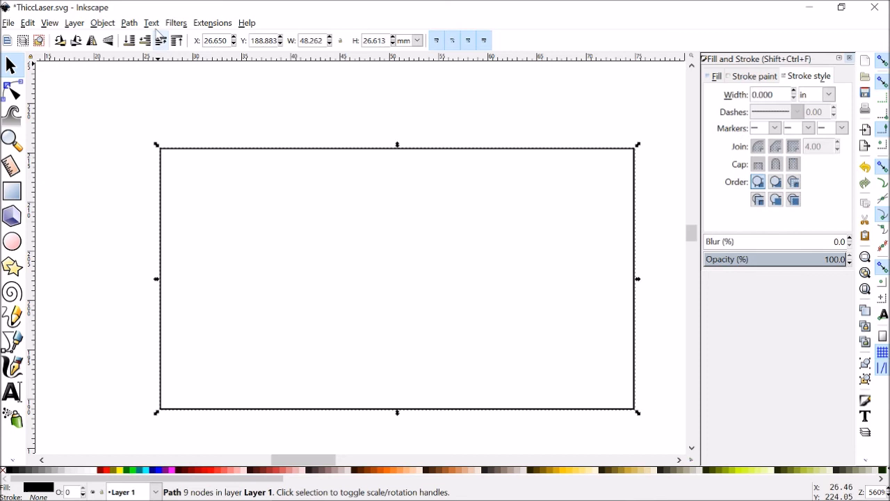